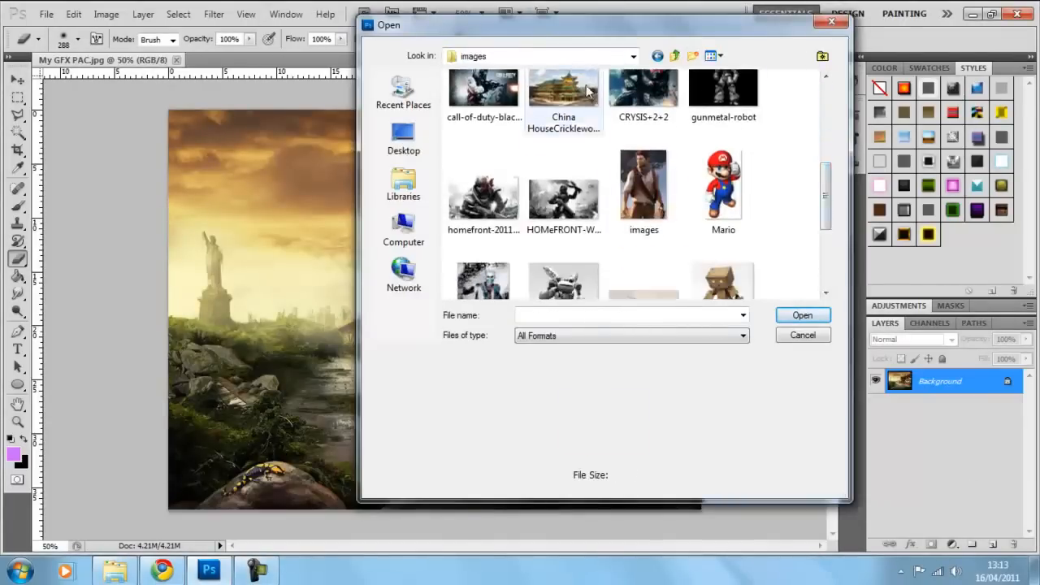
- Open China HouseCricklewood_thumb.jpg, layer it semi-transparently over the scene, and trace the statue's base
click(802, 315)
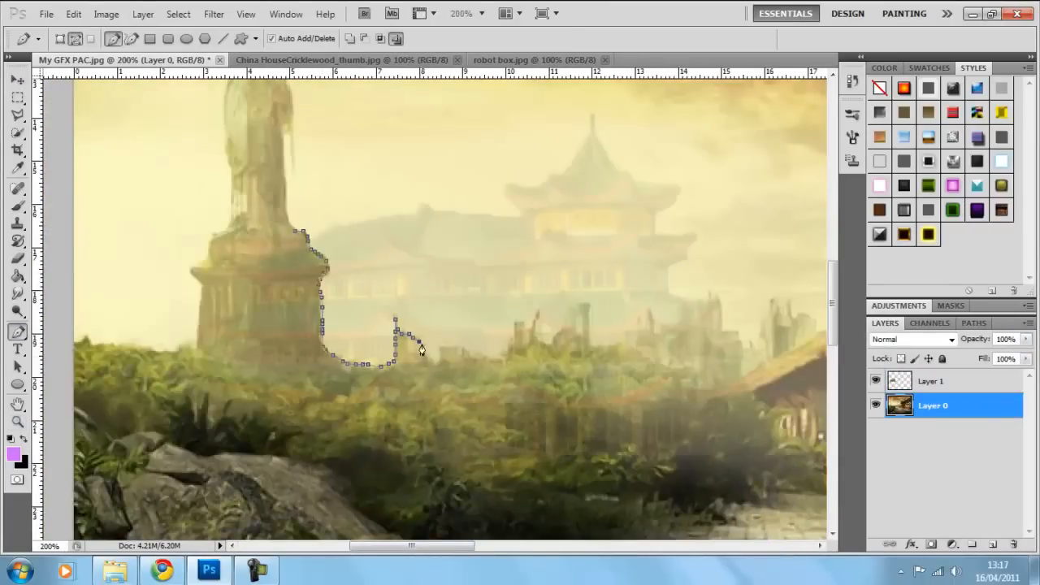
- Delete robot box.jpg's white background with the Magic Wand, keeping the robot selected
click(659, 332)
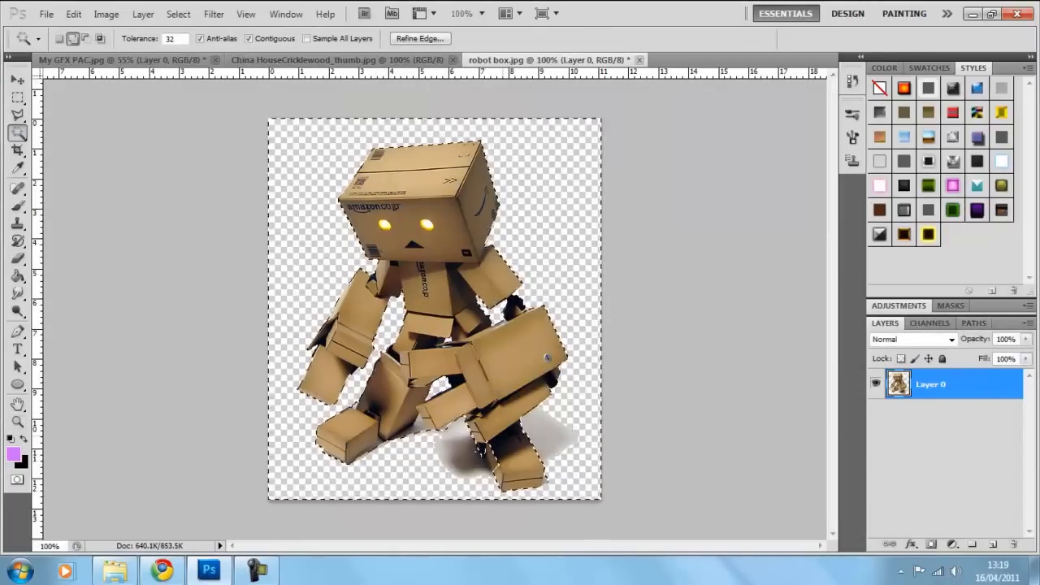
- Place the robot atop the train, smudge its edges, and paste a bonsai photo as Layer 1
click(18, 133)
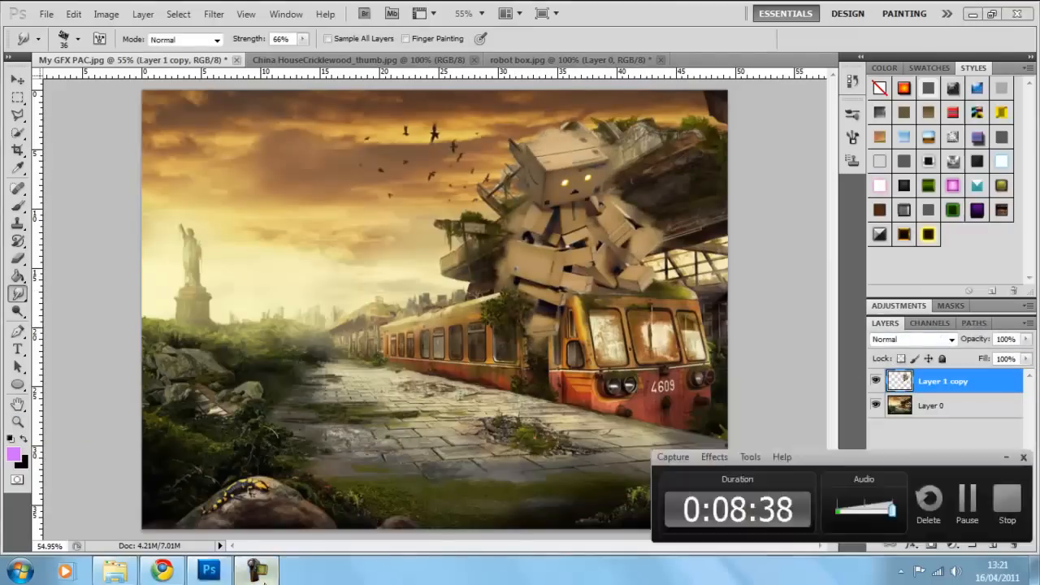
click(161, 570)
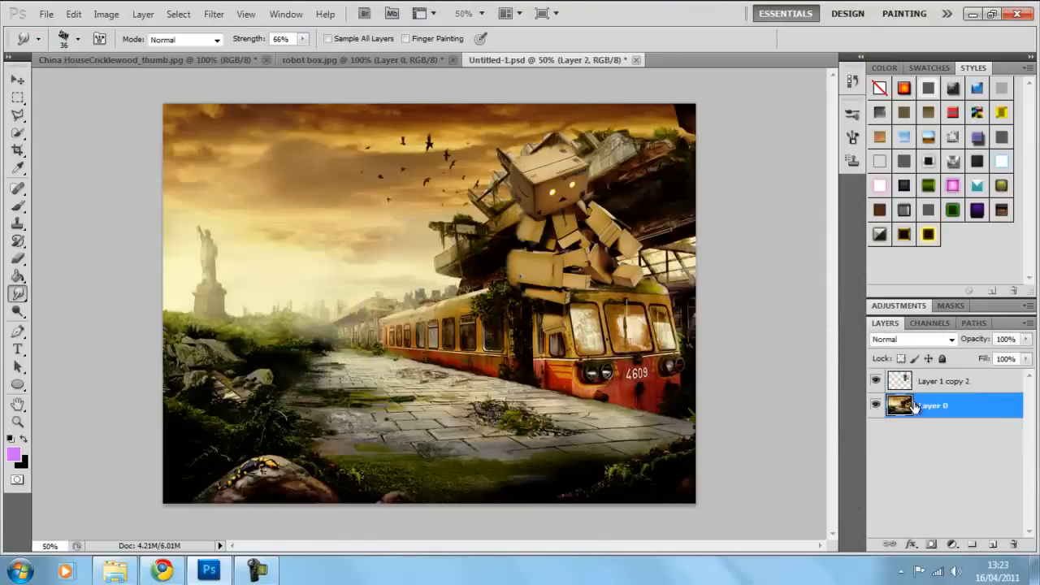
click(160, 570)
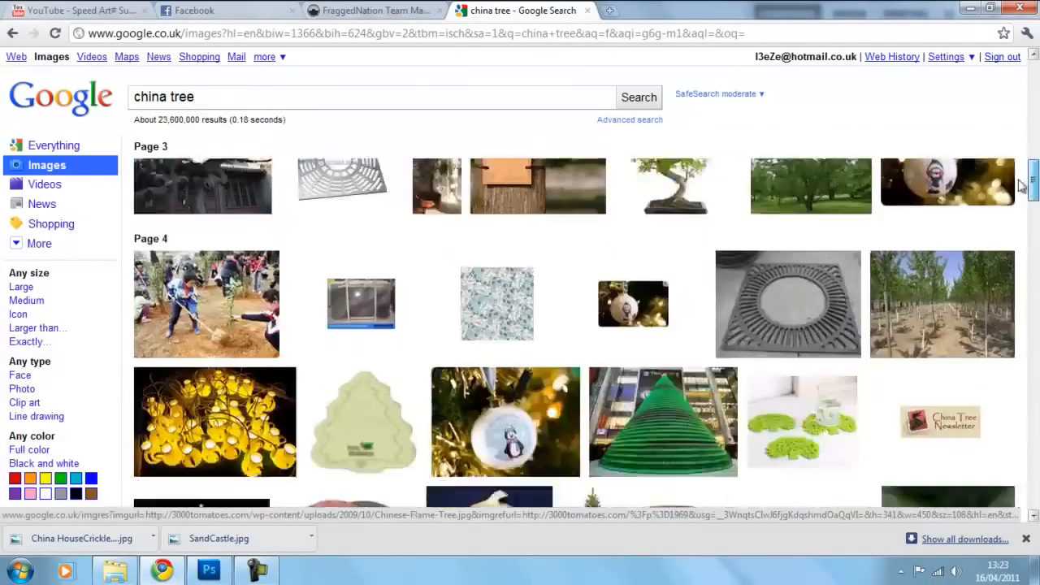
click(209, 569)
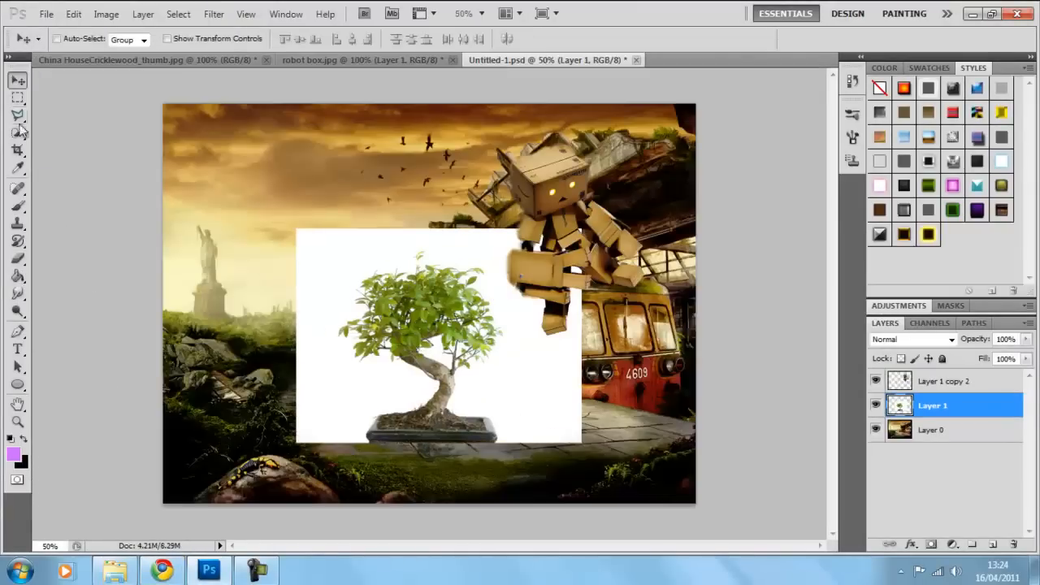
- Erase the bonsai's white backdrop, place it at left, duplicate Layer 0, and open your name0076.png
click(18, 133)
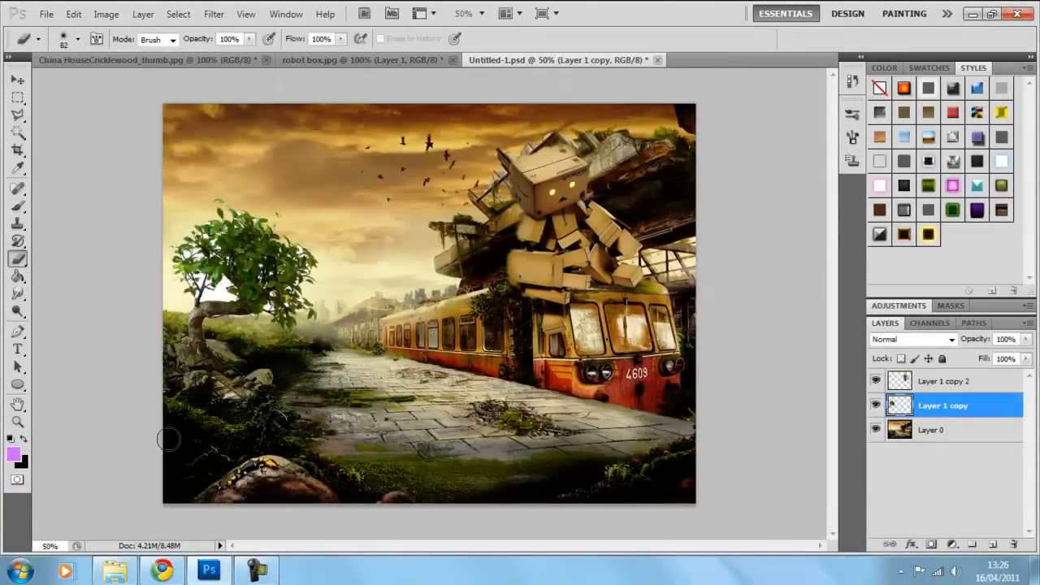
click(46, 14)
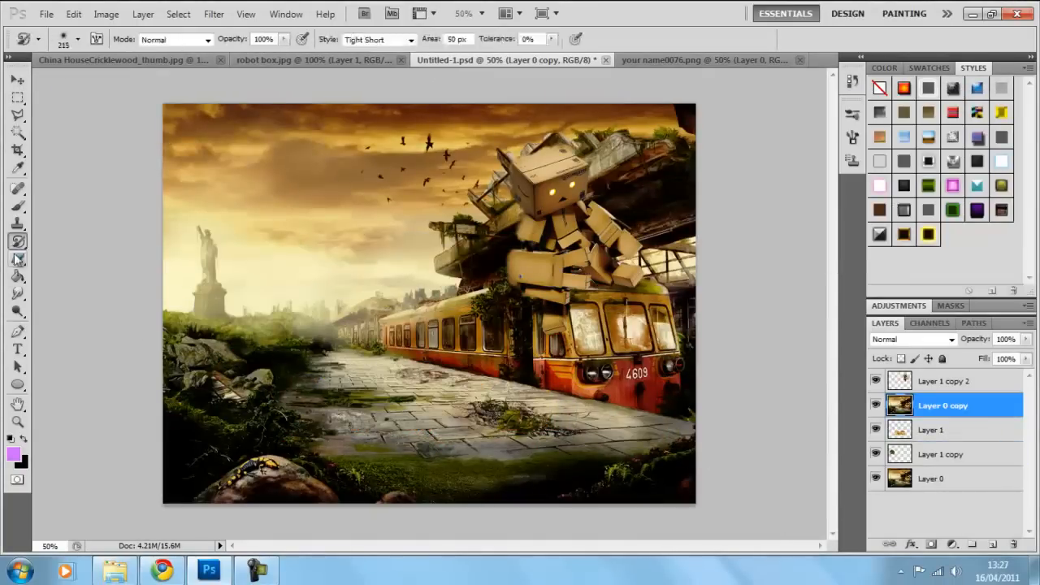
- Place the orange logo on the stone path with edge-erased rubble layers around its base
click(17, 258)
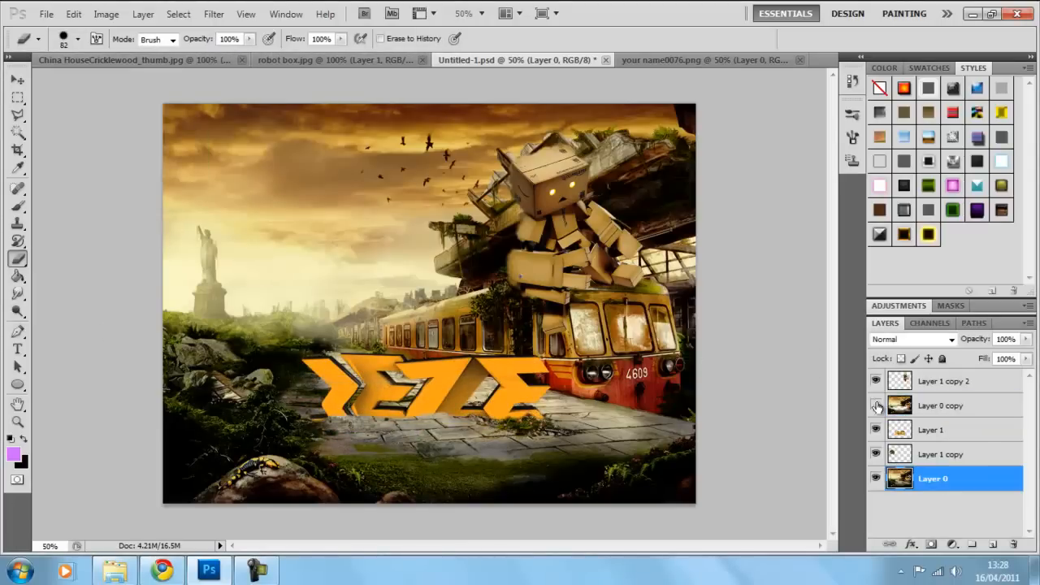
right_click(552, 404)
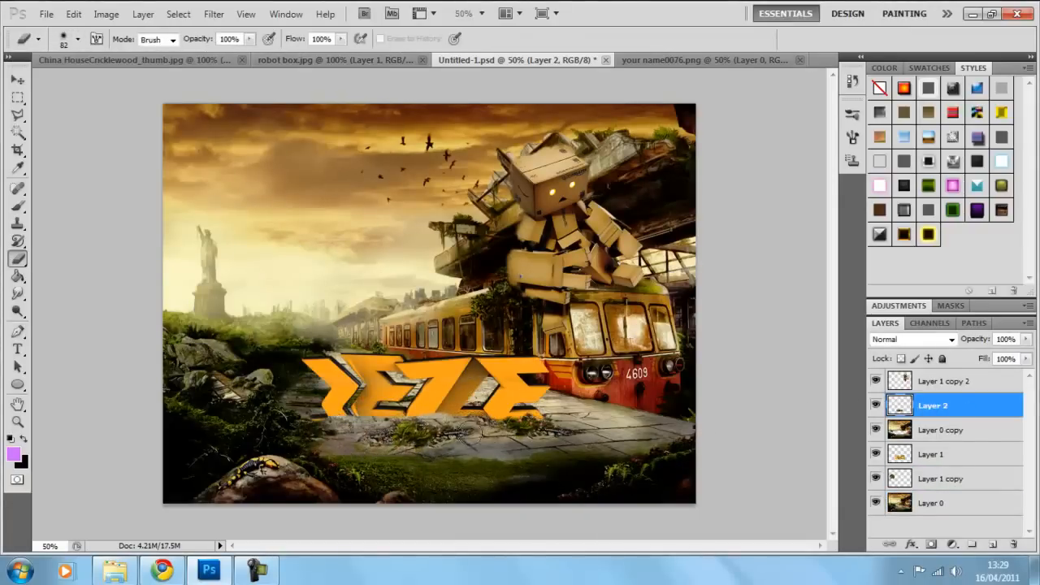
click(106, 14)
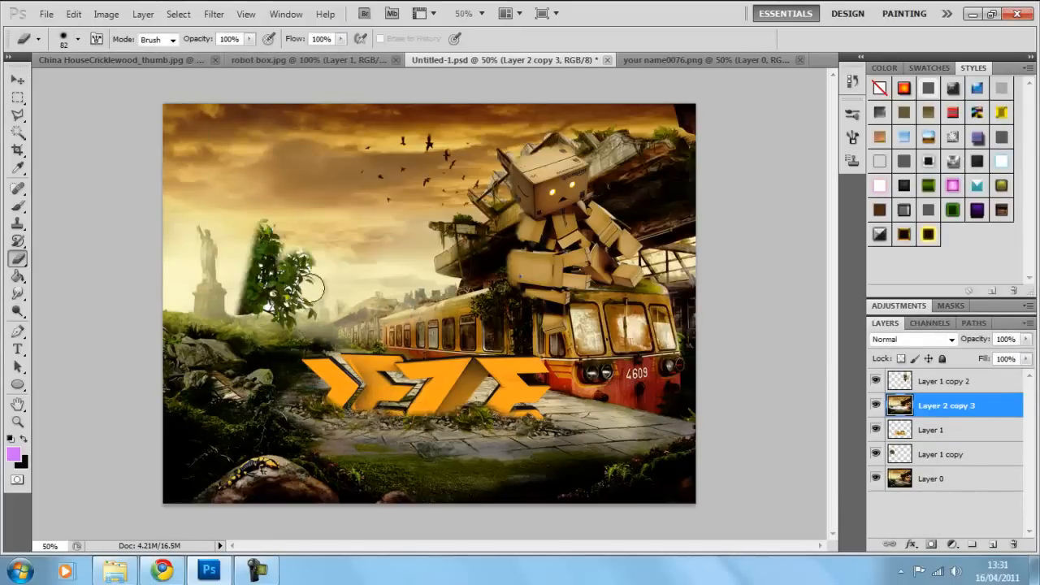
click(943, 455)
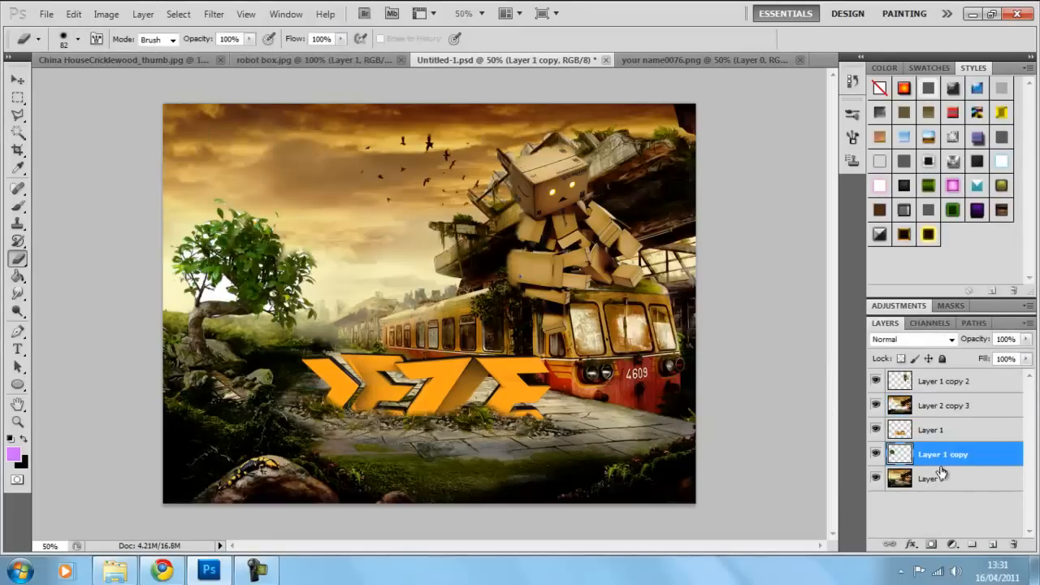
- Open the helicopter photo and weather the logo with a darker moss texture
click(47, 14)
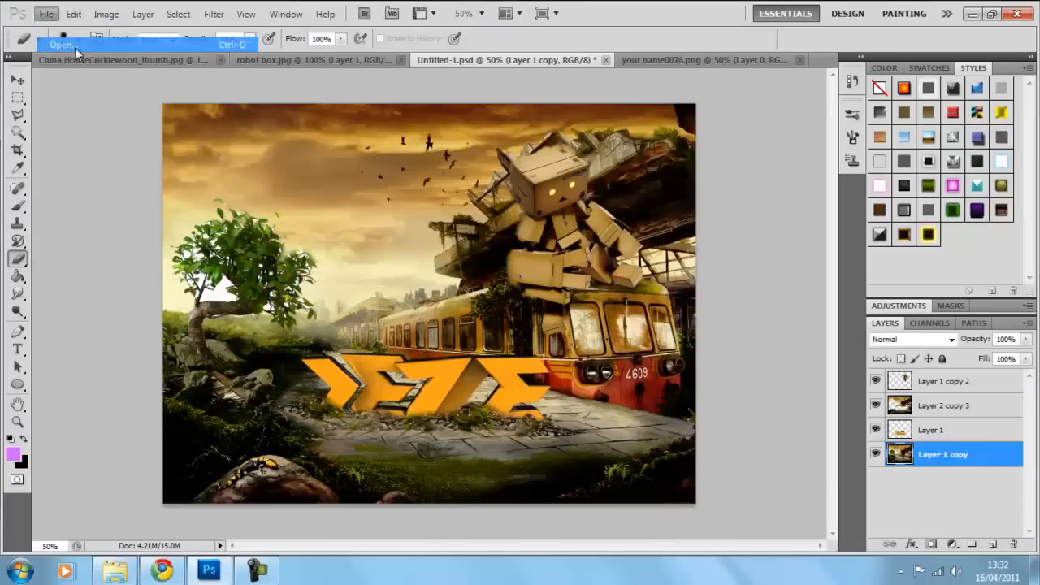
click(60, 45)
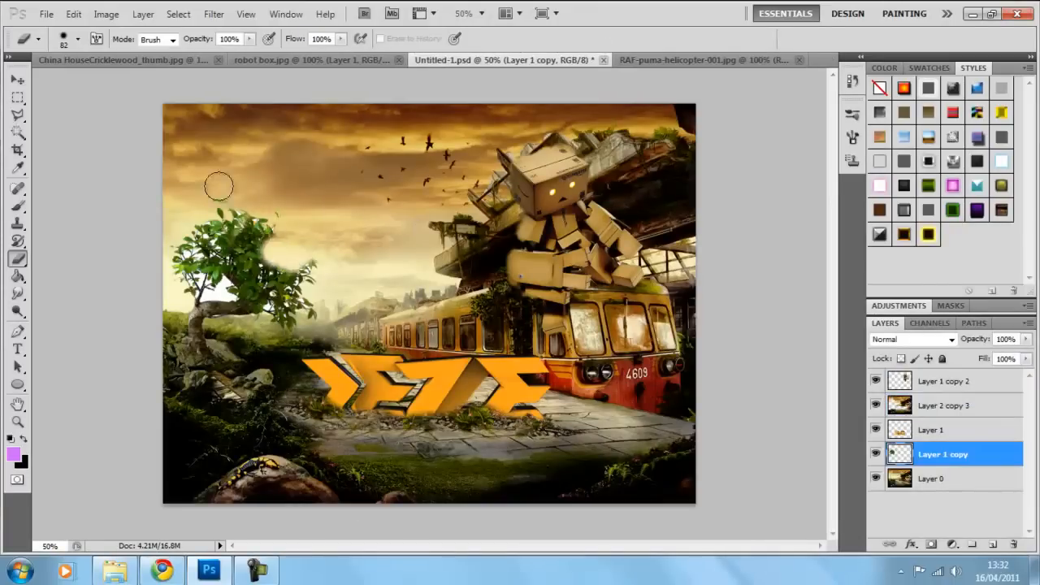
click(943, 430)
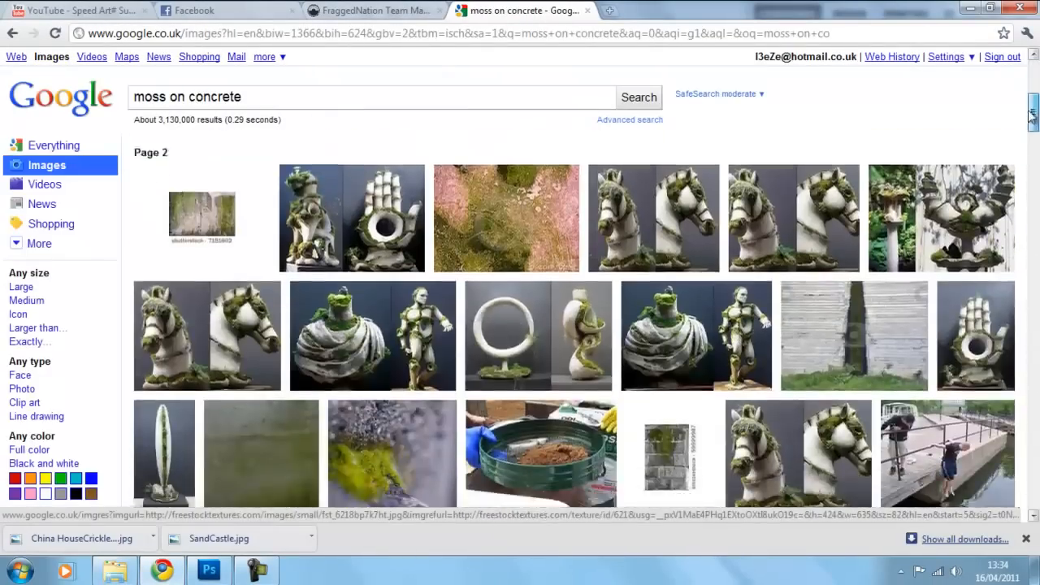
click(209, 569)
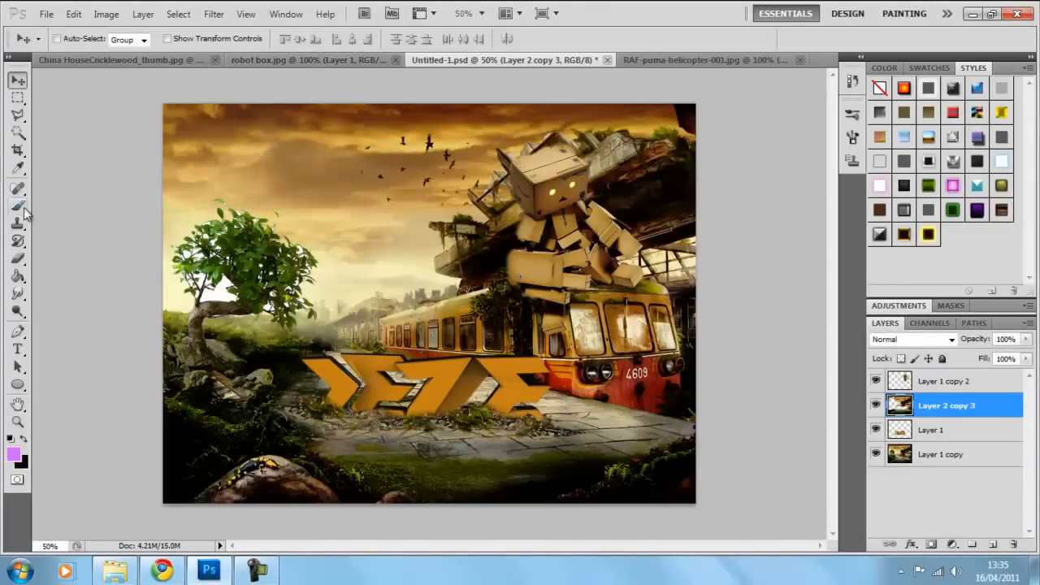
- Open a waterfall image, drop it in as Layer 4 below the logo, and warp it
click(944, 381)
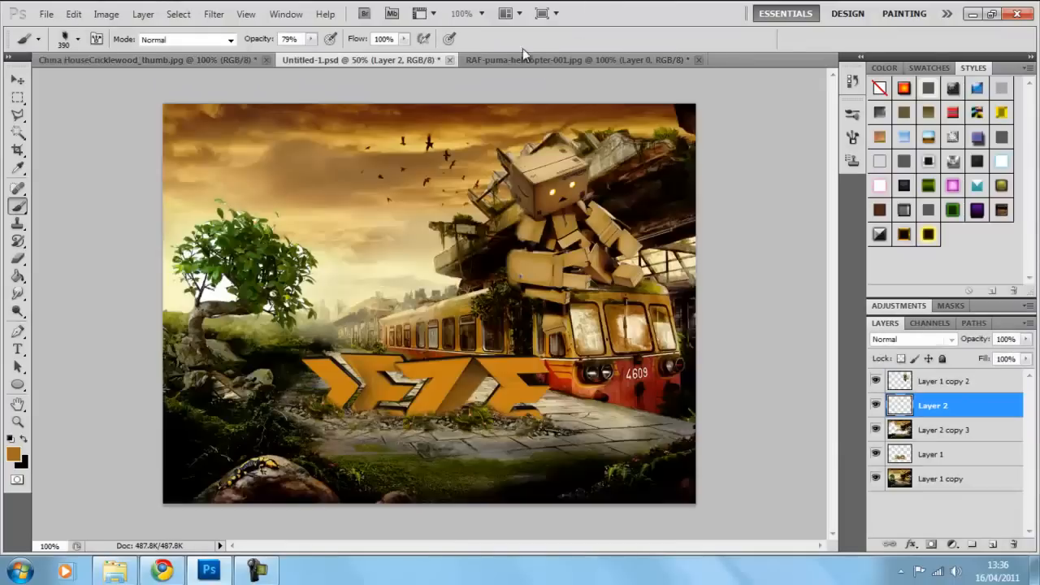
click(46, 14)
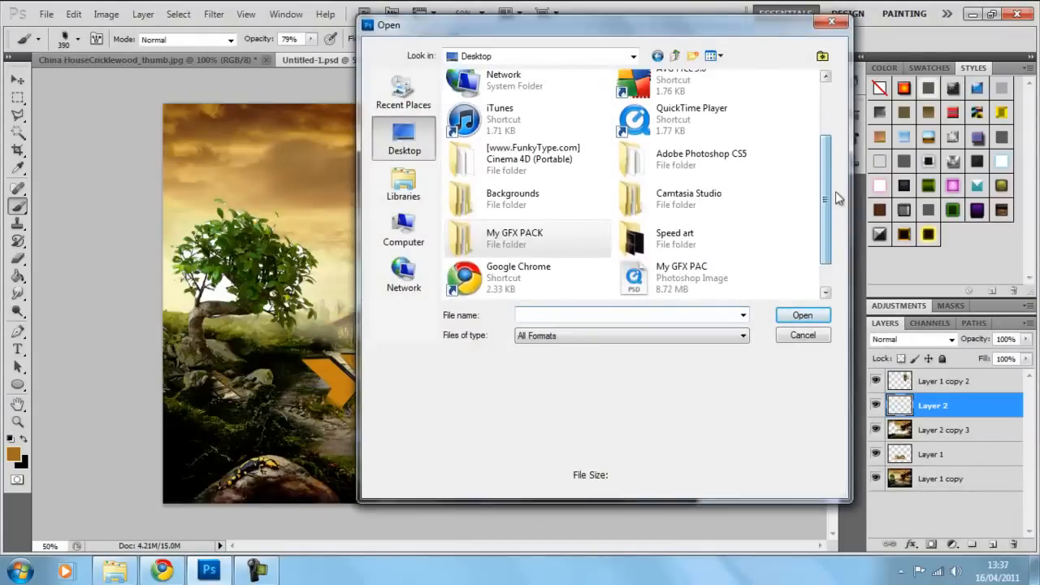
double_click(675, 238)
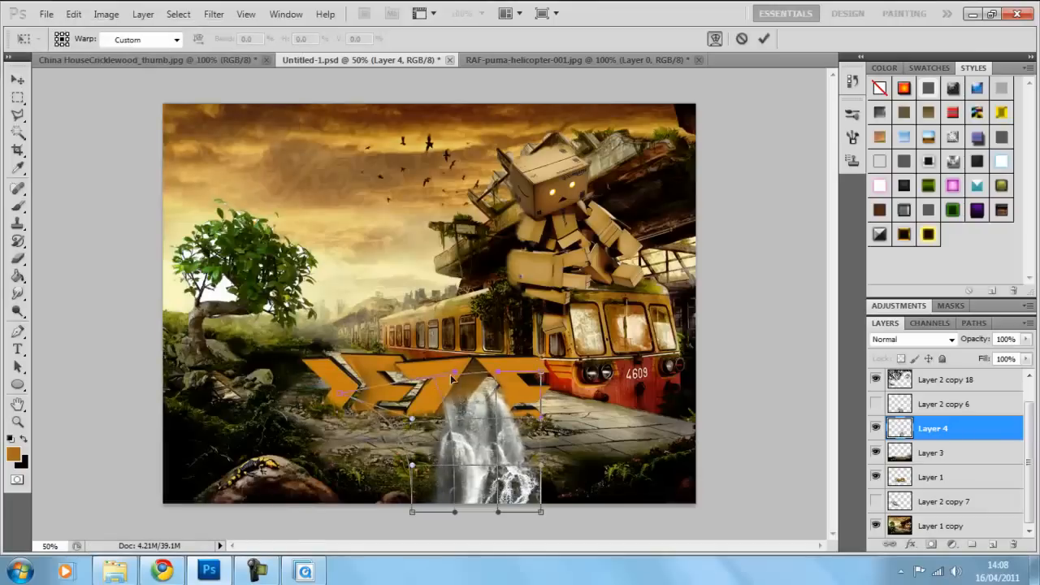
- Commit the first warp, then warp Layer 5's waterfall over the left rocks
click(763, 38)
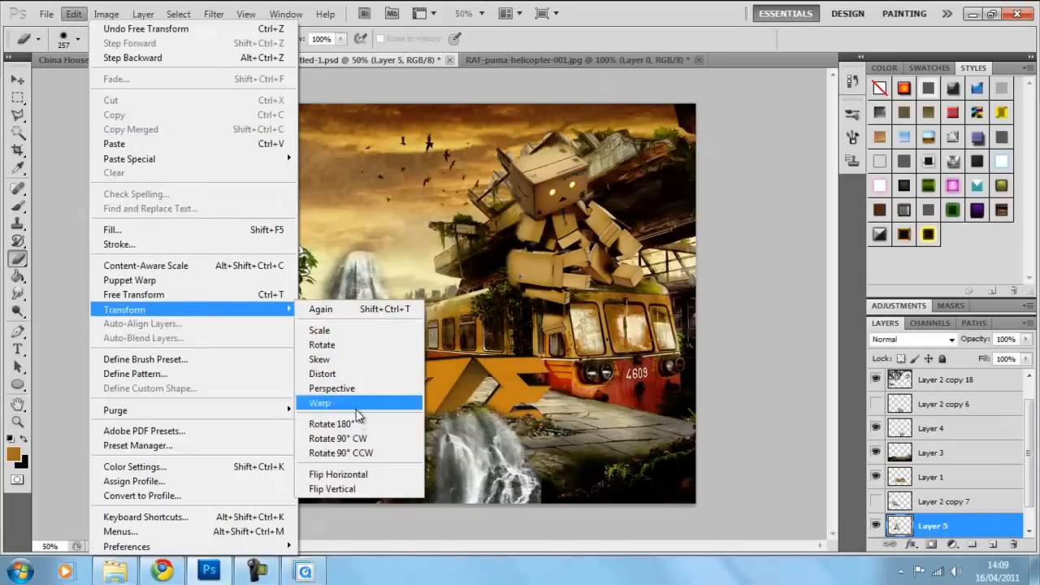
click(319, 403)
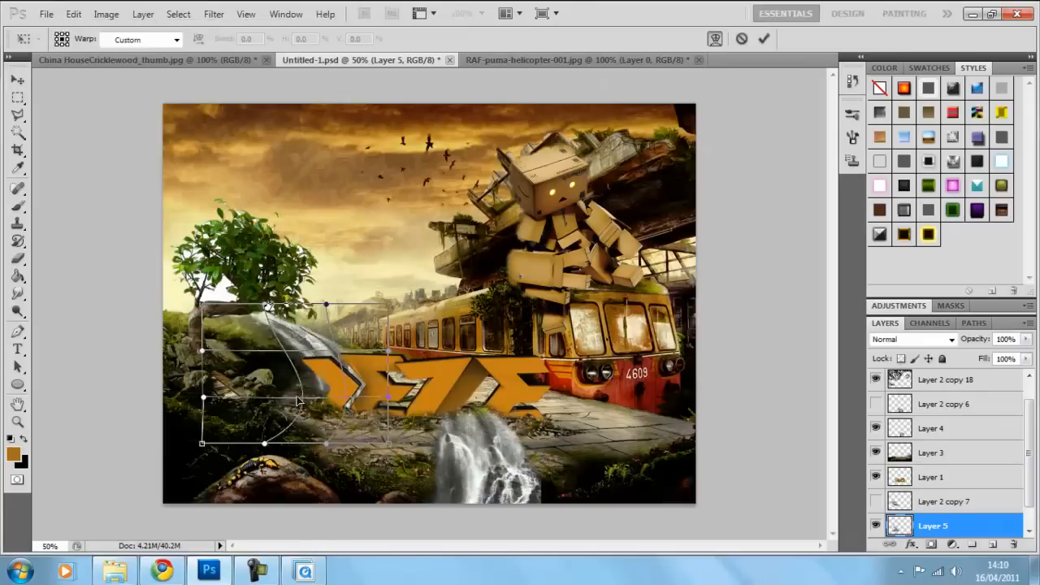
click(764, 38)
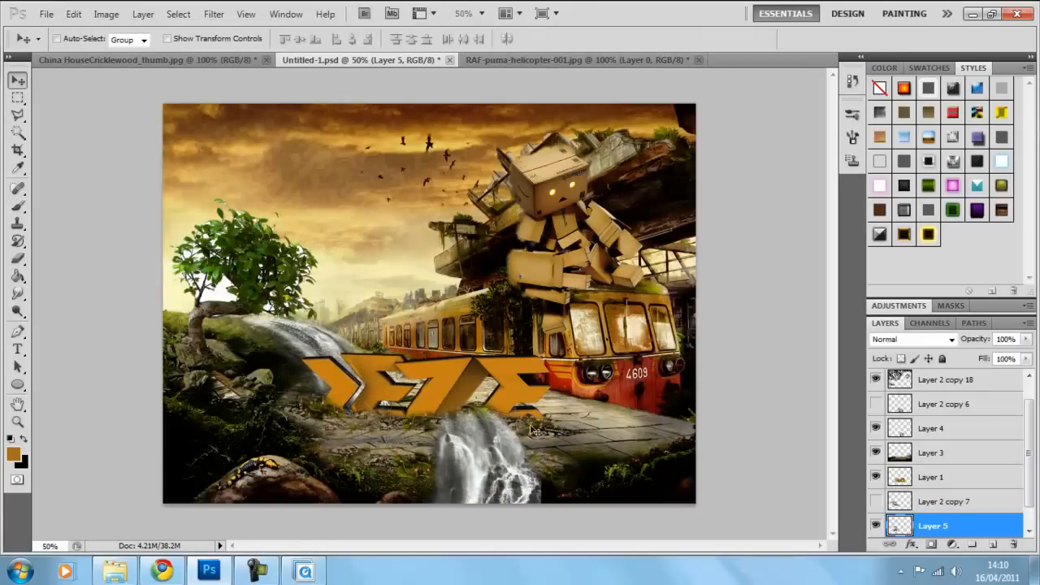
click(931, 429)
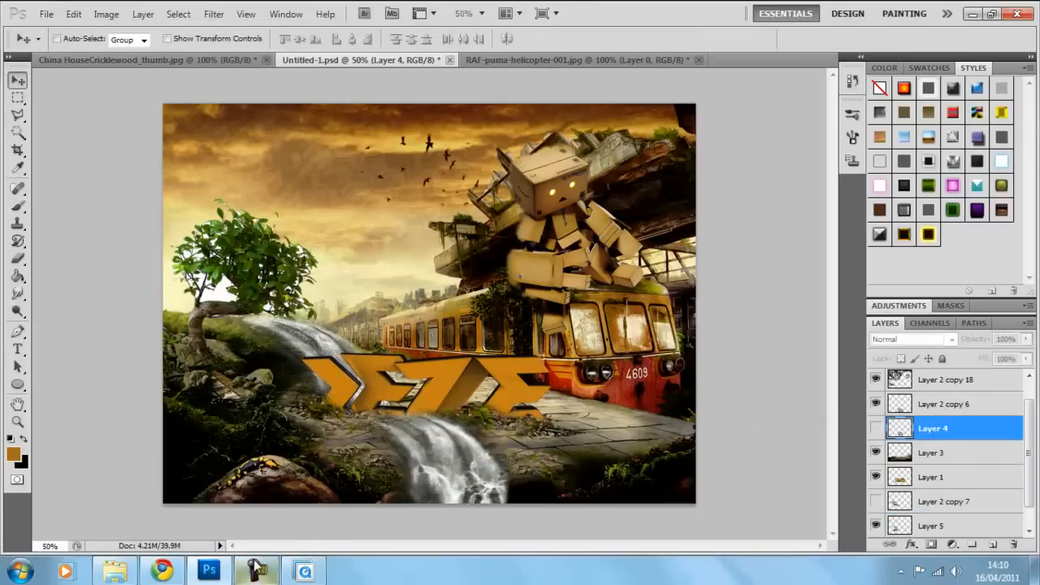